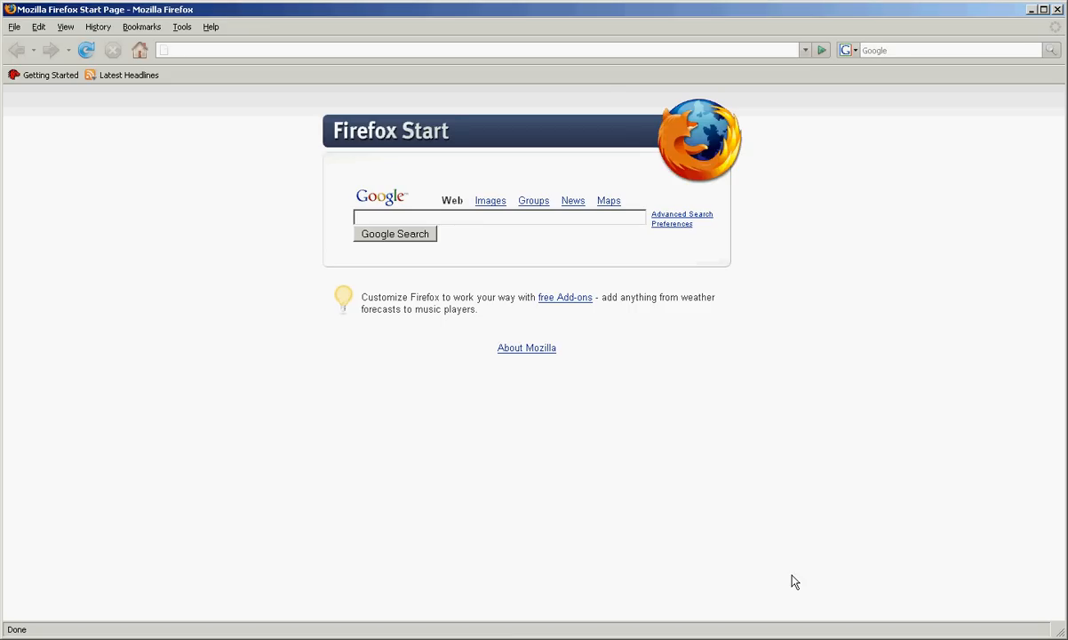
pyautogui.moveTo(448, 114)
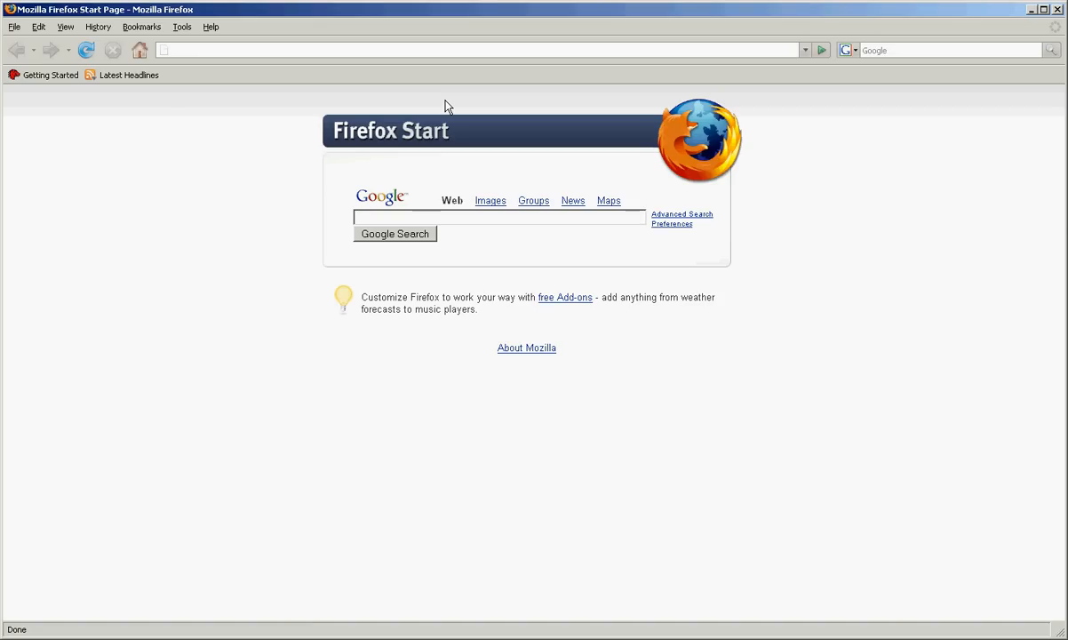
pyautogui.moveTo(448, 87)
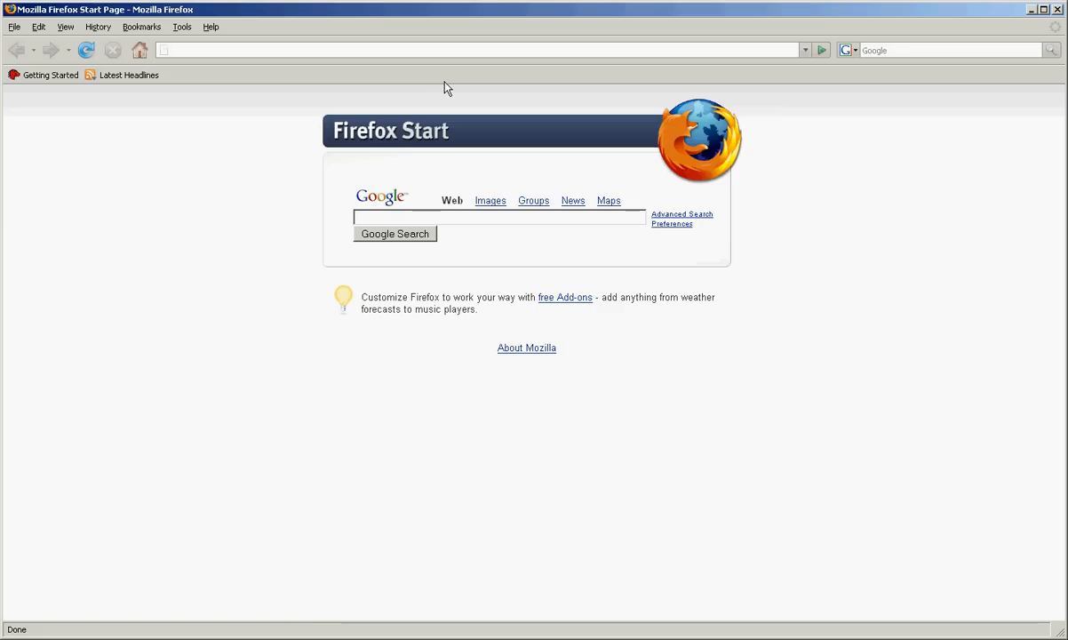
pyautogui.write('www')
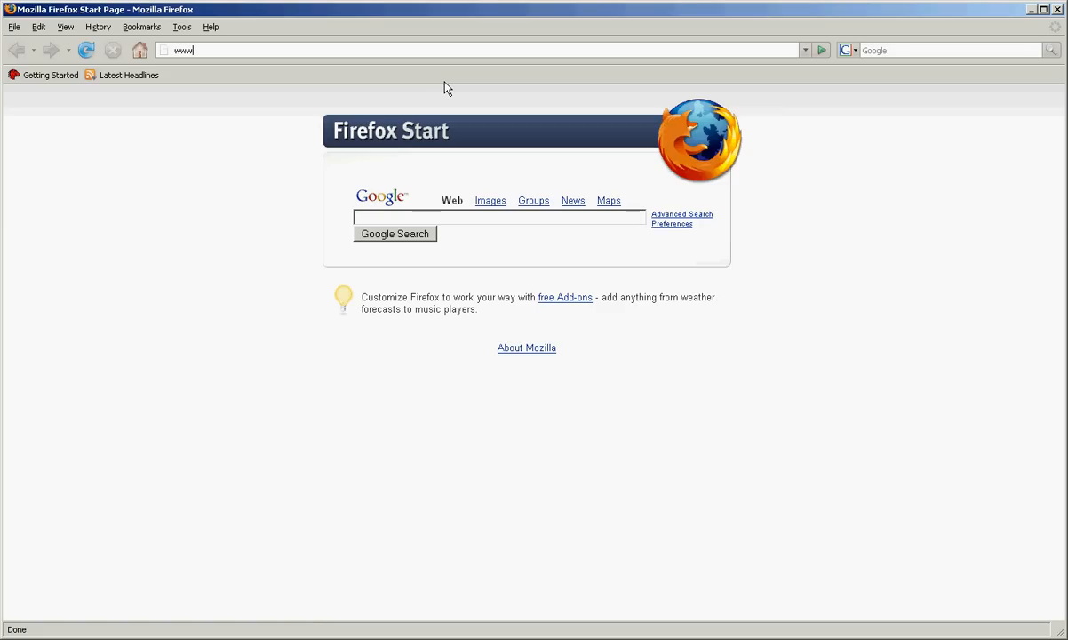
pyautogui.write('.hackthis')
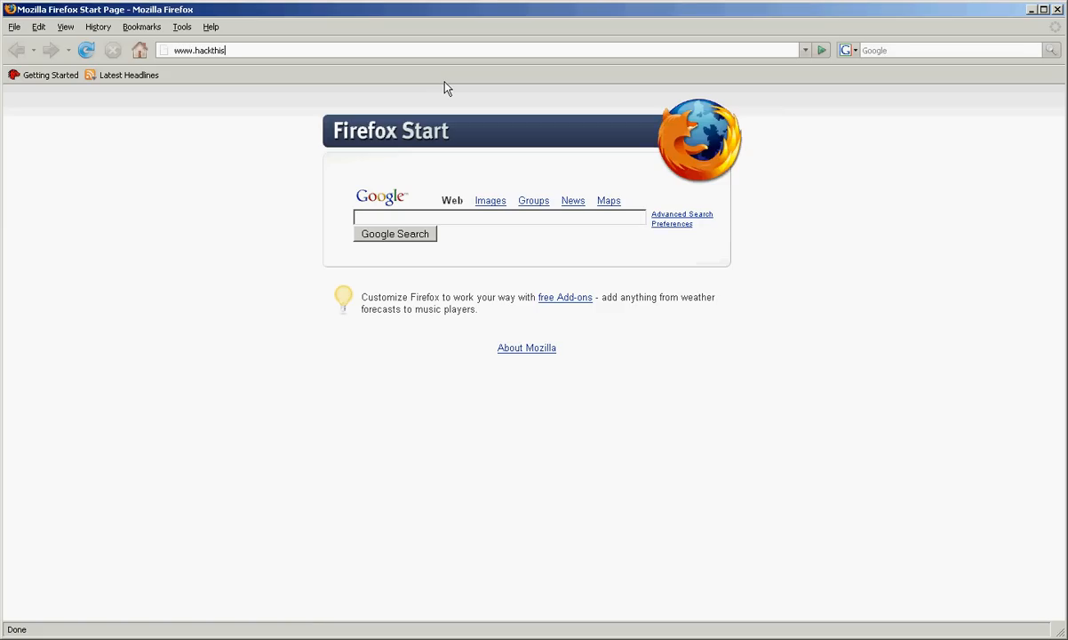
pyautogui.write('site.org/')
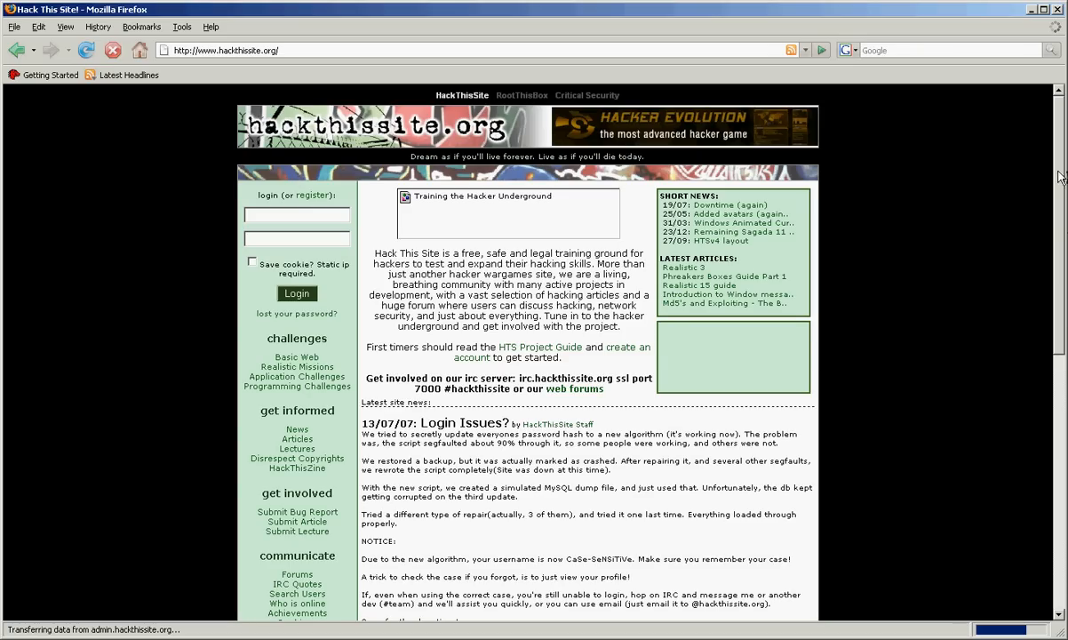
pyautogui.scroll(-3)
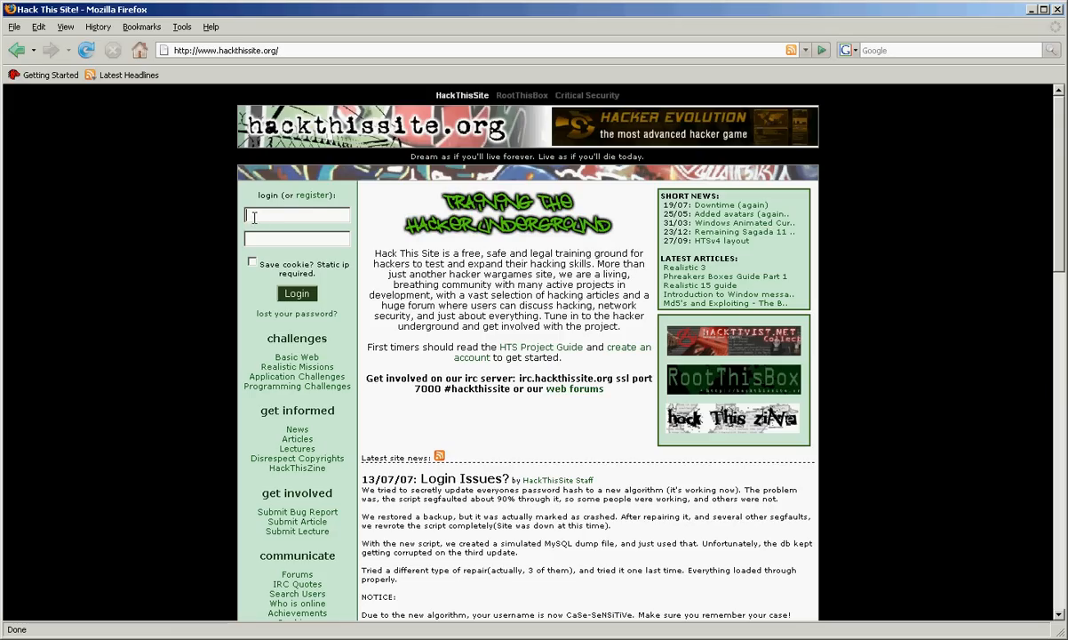
pyautogui.write('lilboose')
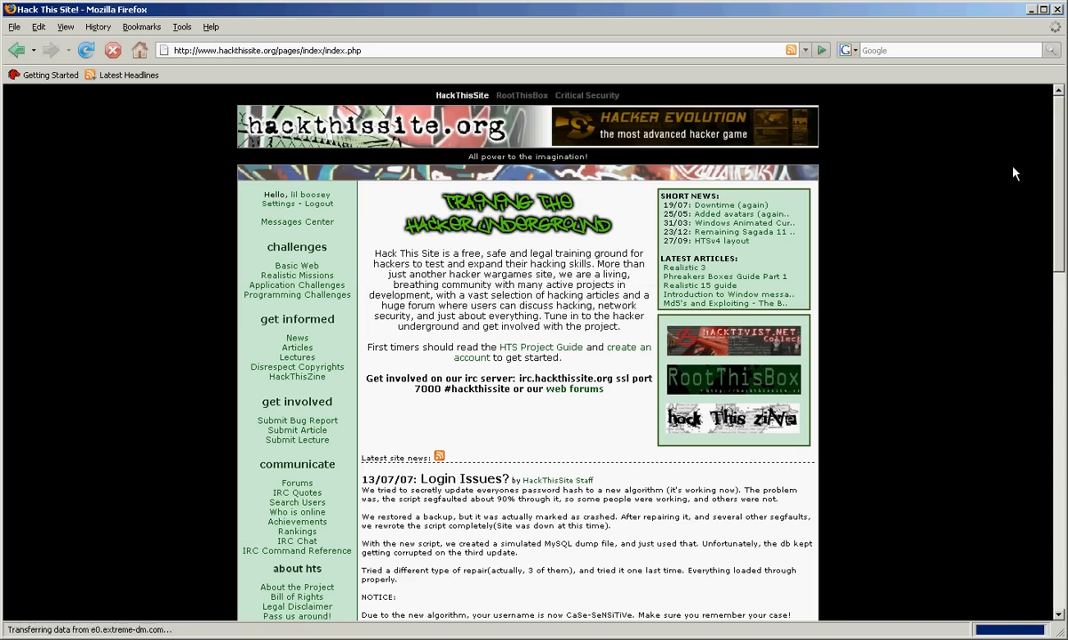
pyautogui.scroll(-3)
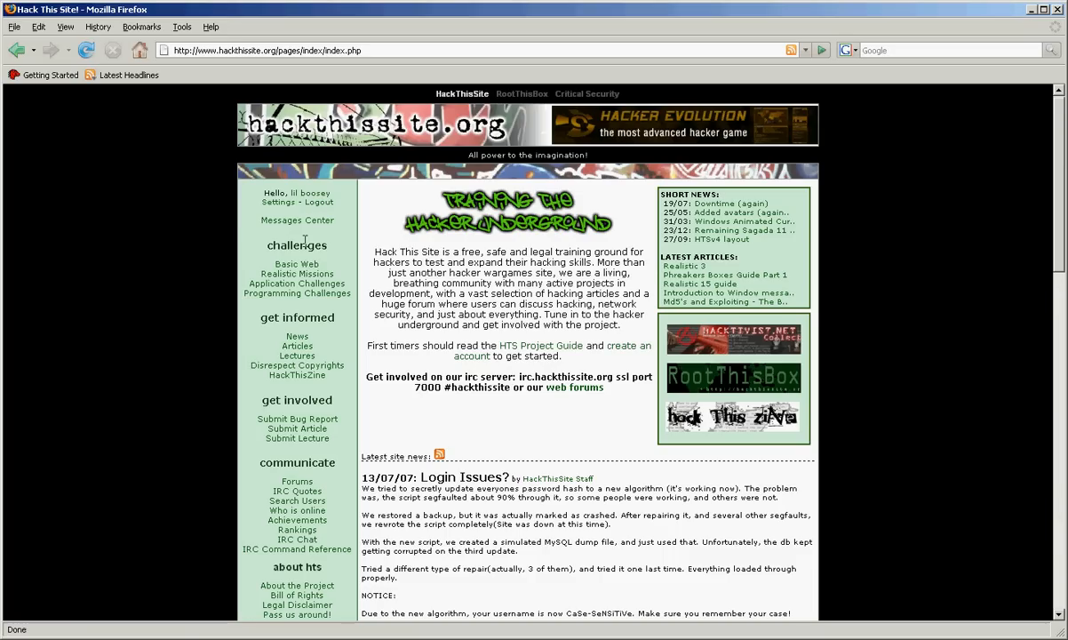
pyautogui.moveTo(295, 263)
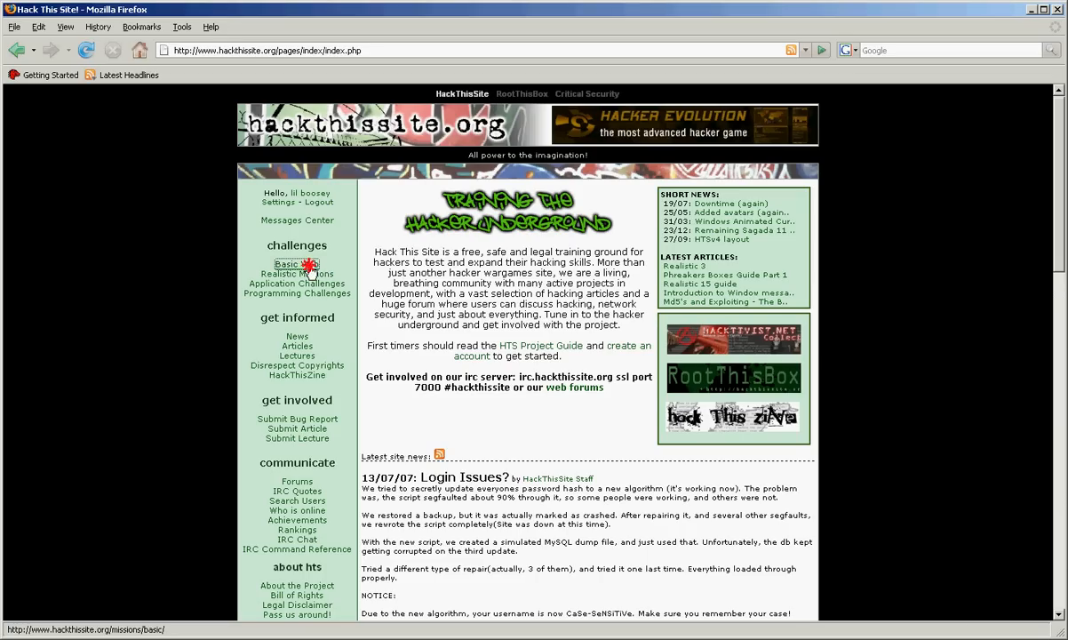
# Go to the Basic Web missions list showing Basic 1 through 4
pyautogui.click(288, 263)
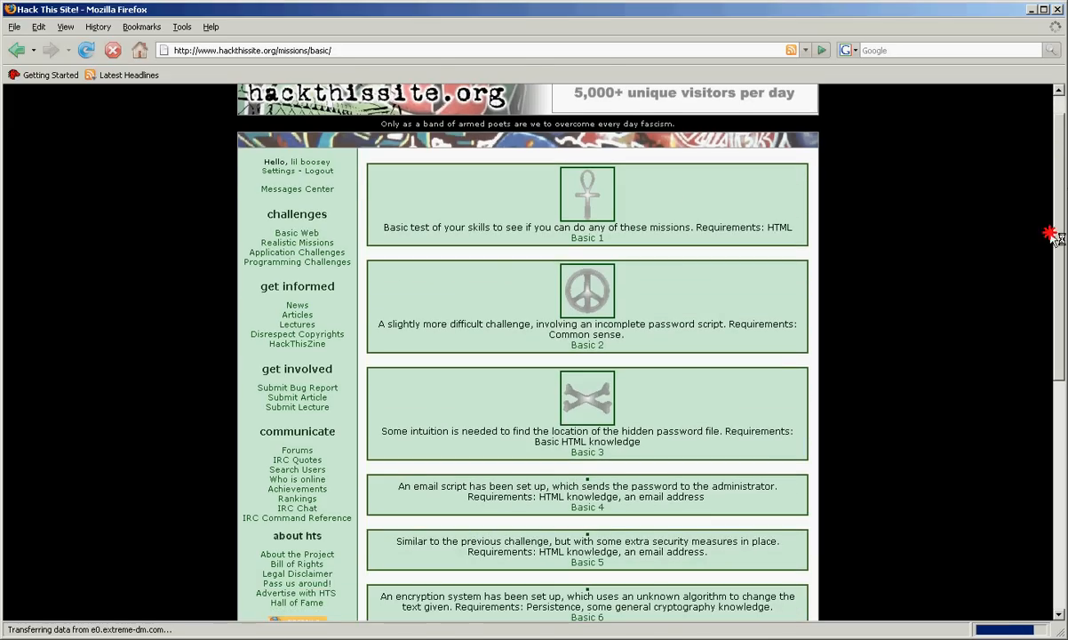
pyautogui.scroll(-3)
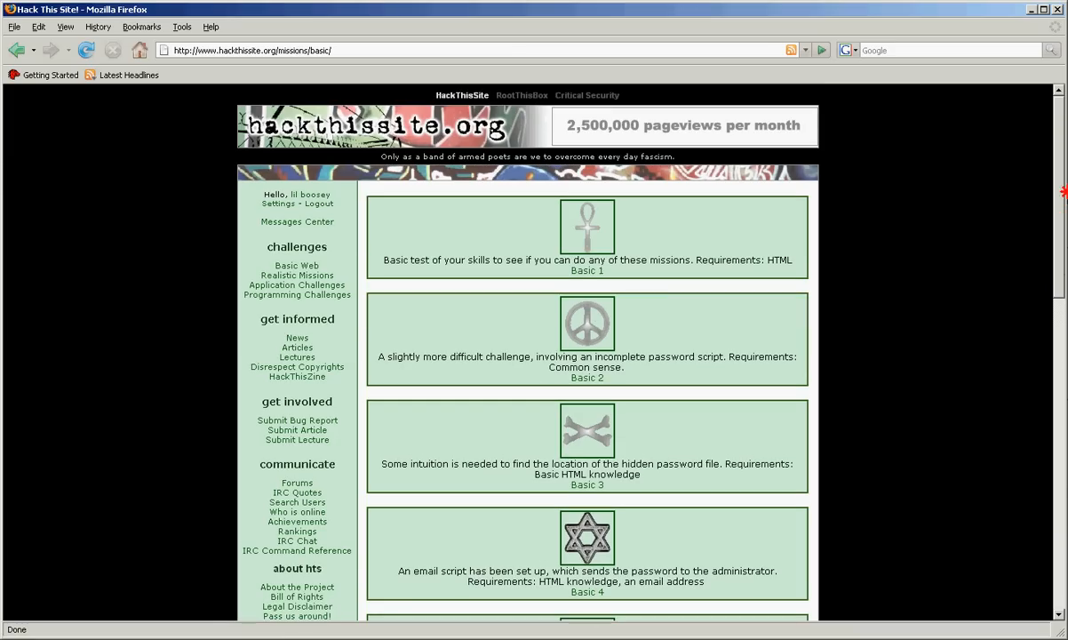
pyautogui.moveTo(598, 302)
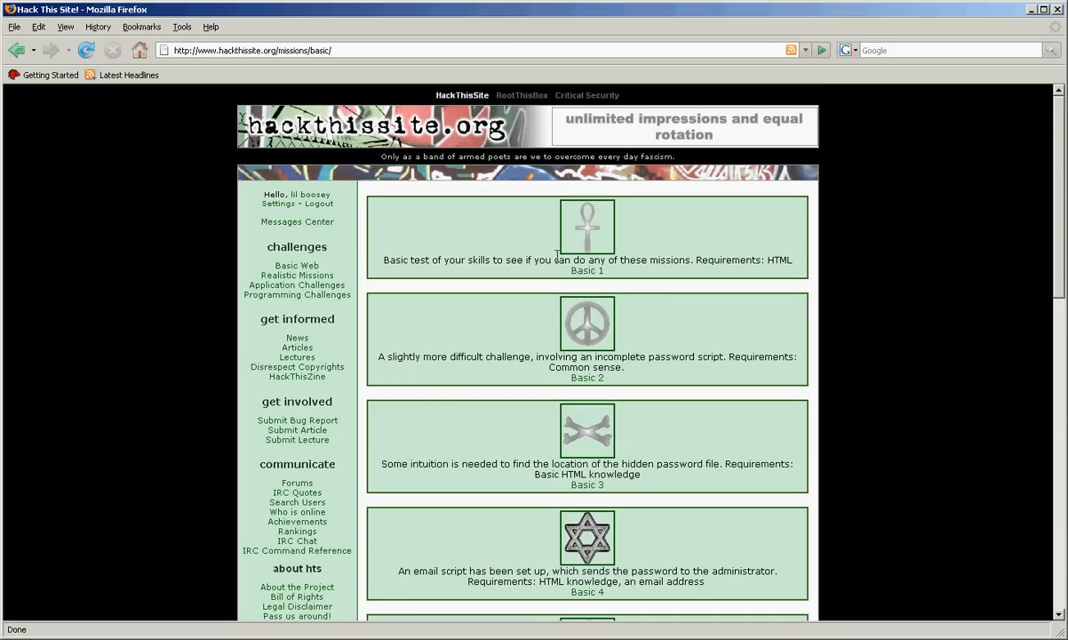
# Open Basic mission 1, the idiot test, and read its description
pyautogui.click(586, 227)
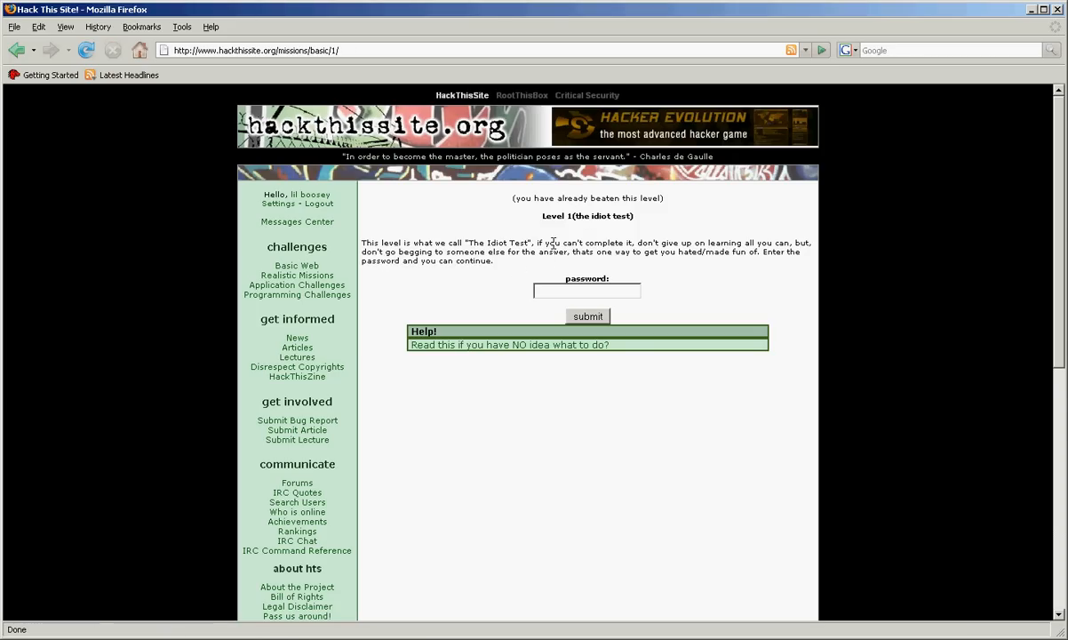
pyautogui.moveTo(720, 247)
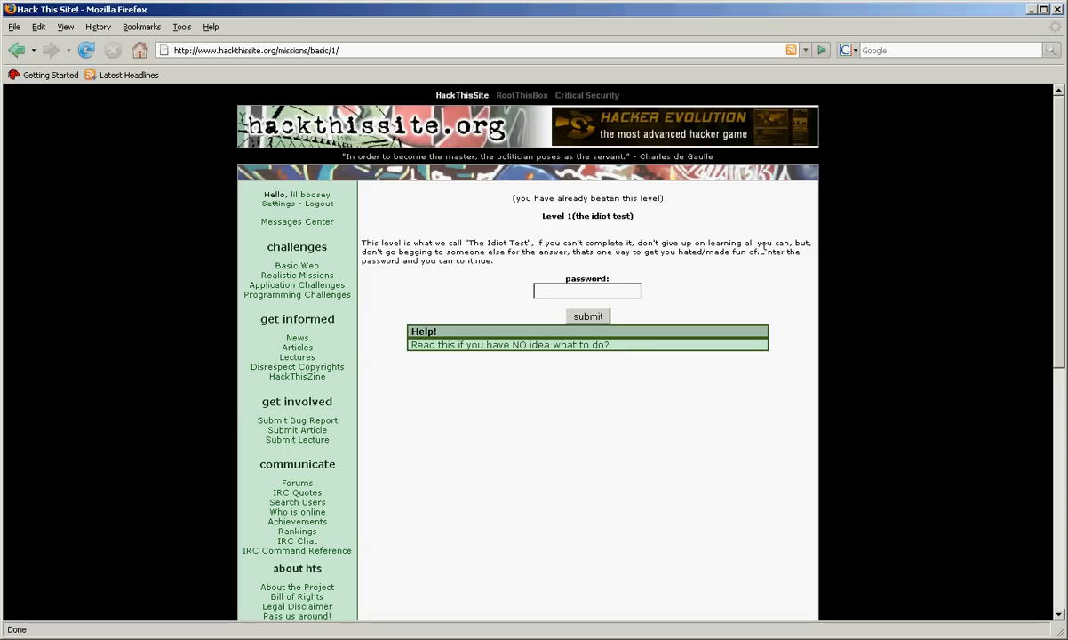
pyautogui.moveTo(519, 210)
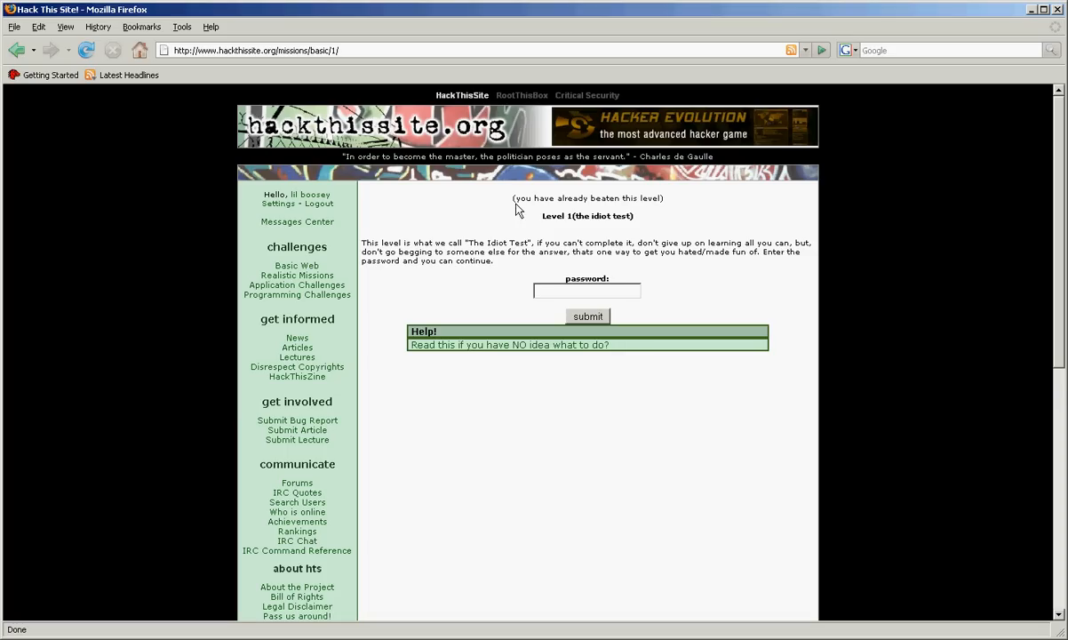
pyautogui.moveTo(650, 275)
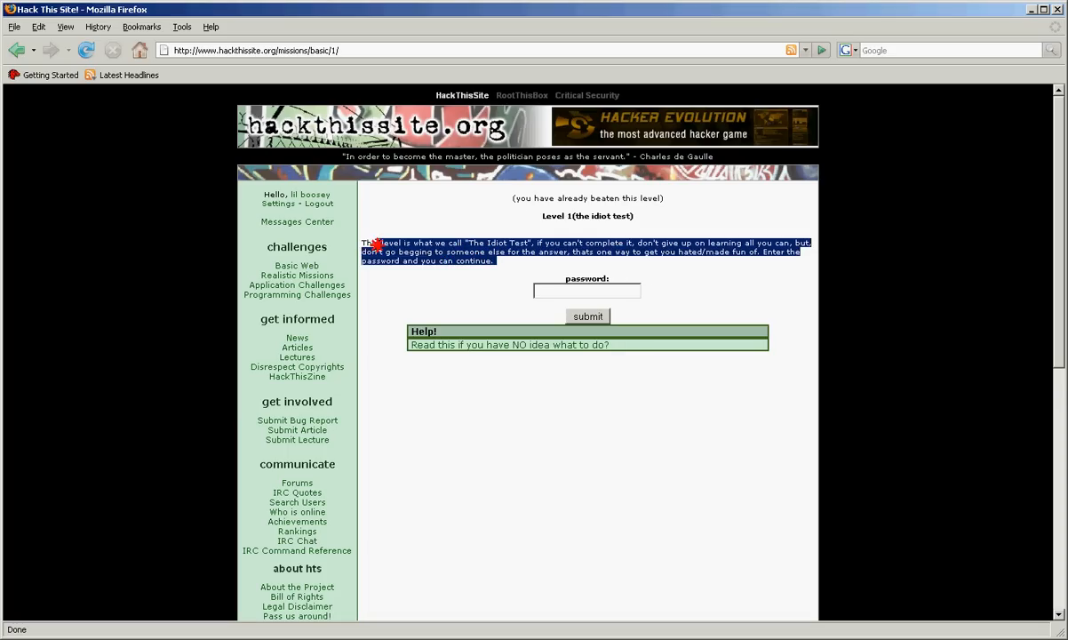
pyautogui.click(686, 266)
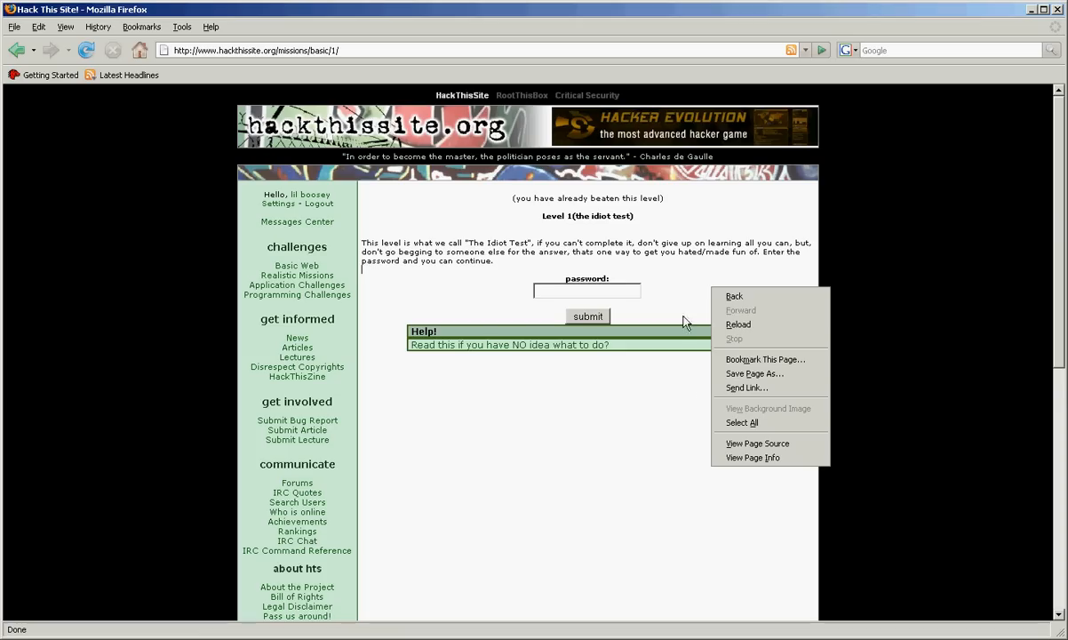
pyautogui.moveTo(697, 416)
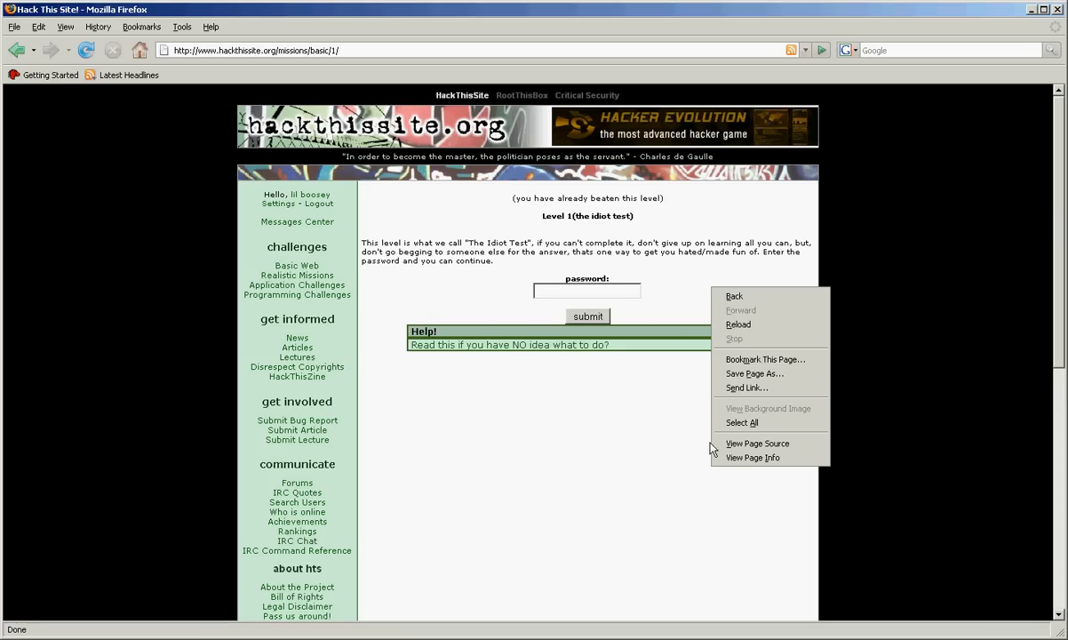
# View the HTML source of the Basic 1 mission page
pyautogui.click(741, 447)
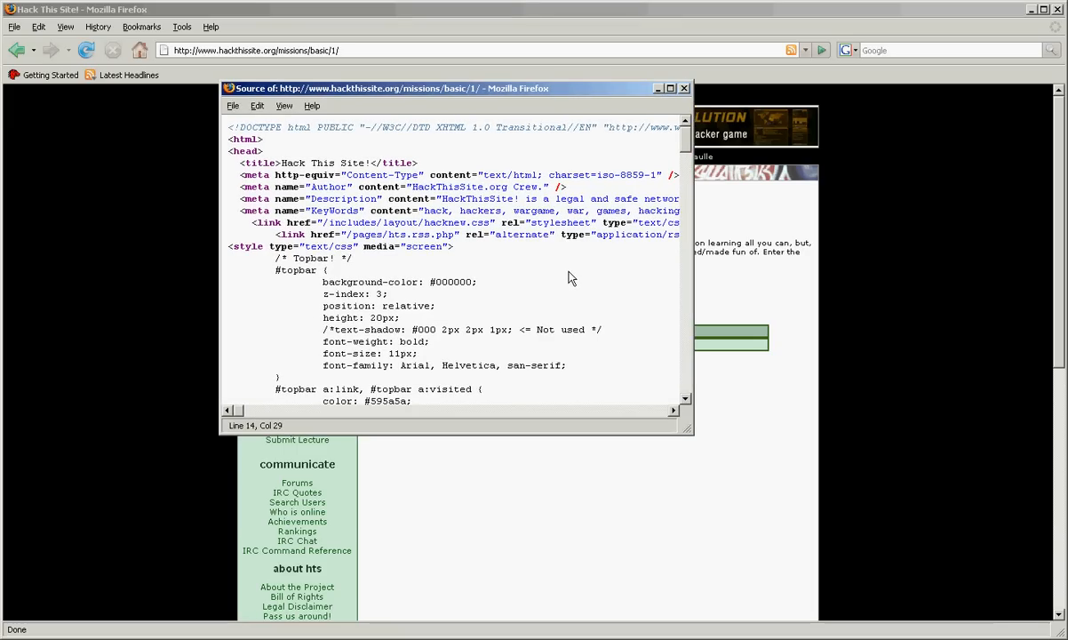
# Search the Basic 1 source for 'password', then close the source window
pyautogui.press('ctrl+f')
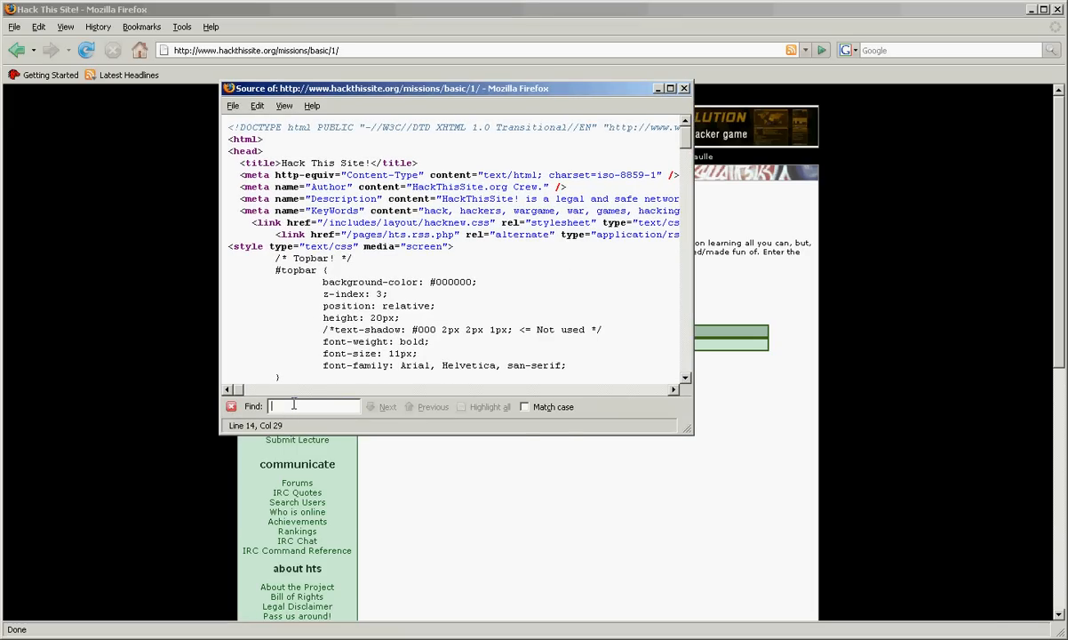
pyautogui.write('password')
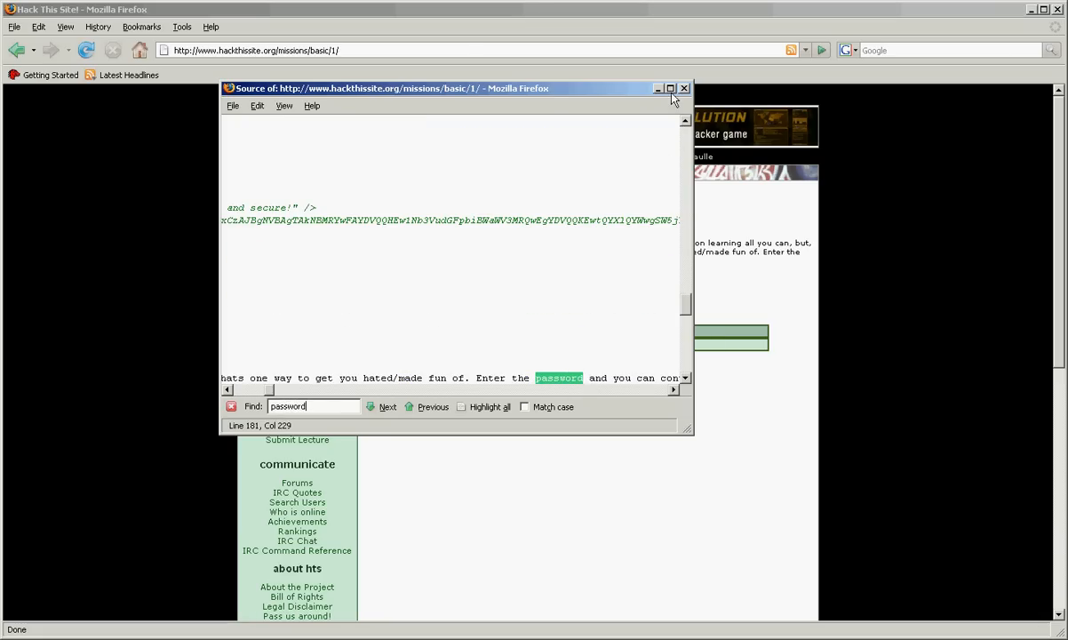
pyautogui.click(670, 89)
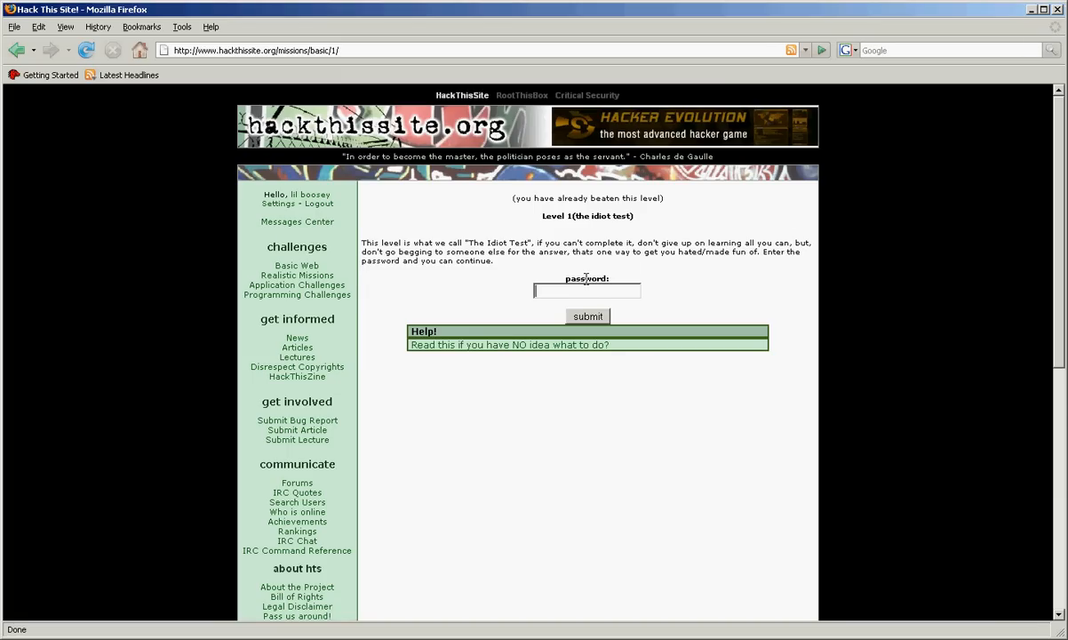
# Submit the found Basic 1 password, declining Firefox's offer to save it
pyautogui.click(587, 316)
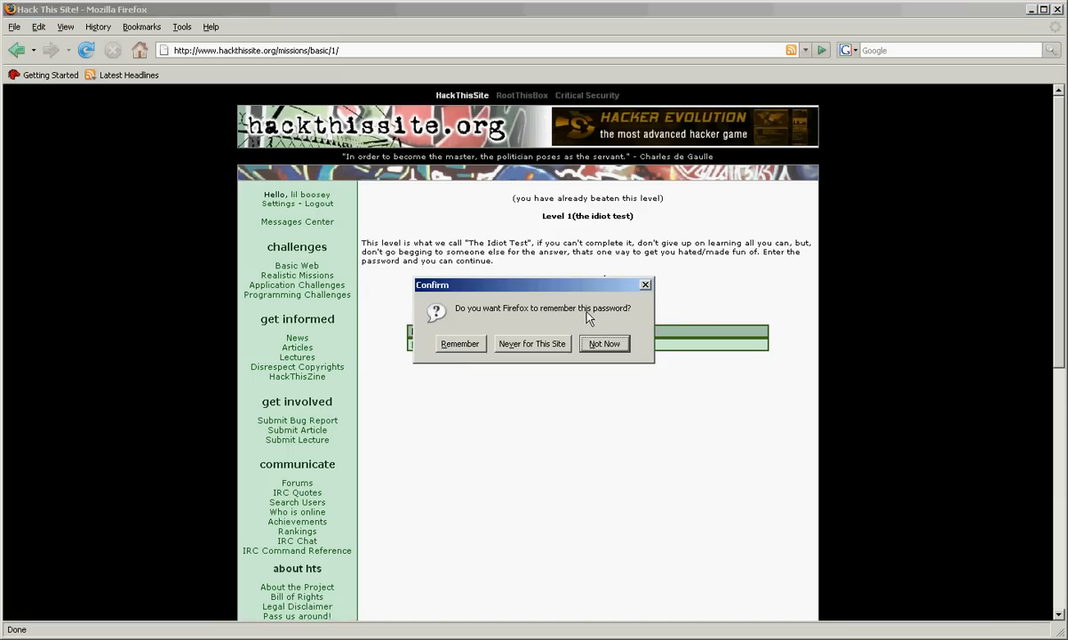
pyautogui.click(604, 345)
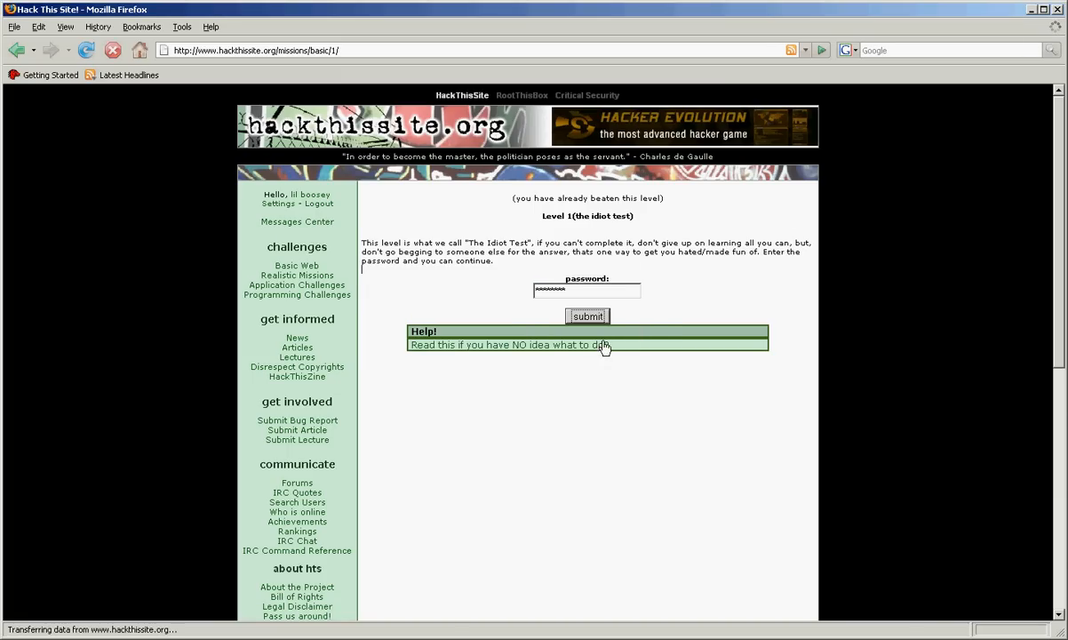
pyautogui.click(586, 316)
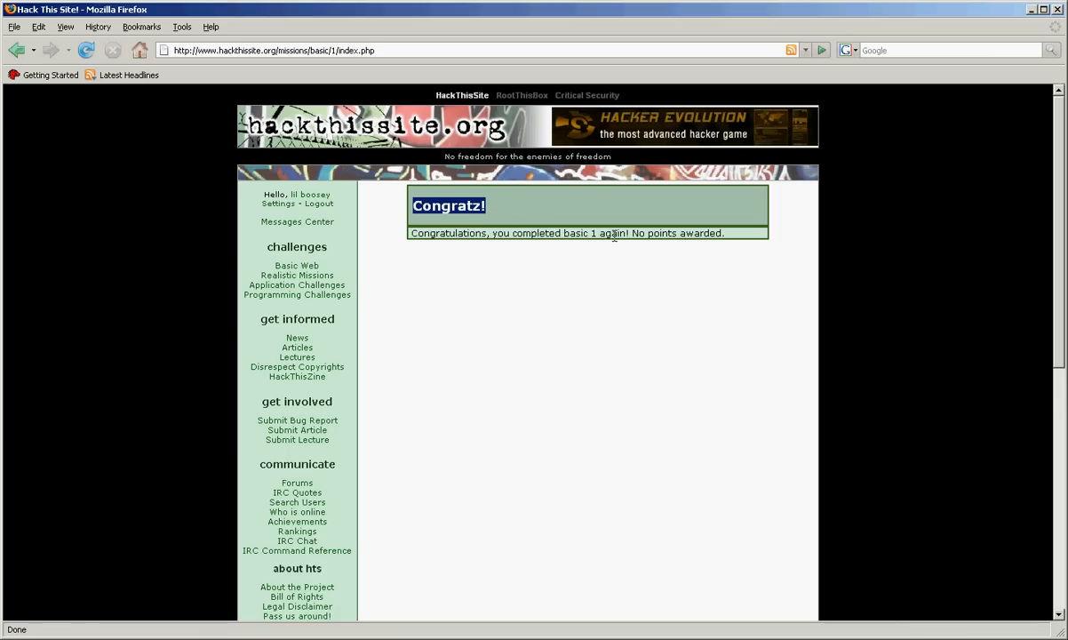
# Return to the Basic Web list and open the Basic 2 mission page
pyautogui.click(297, 266)
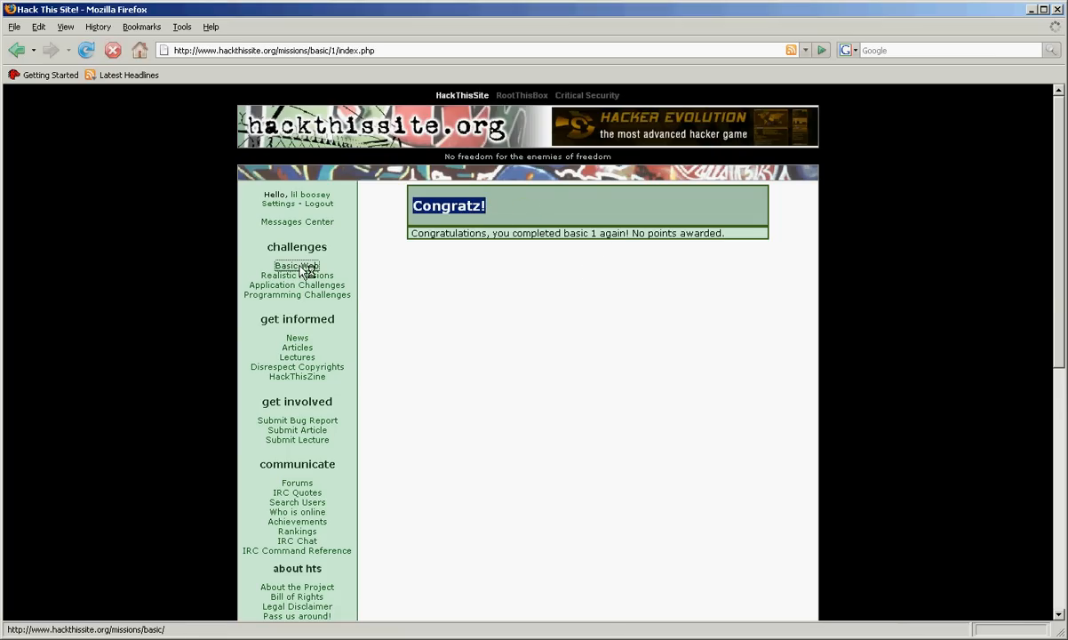
pyautogui.click(297, 267)
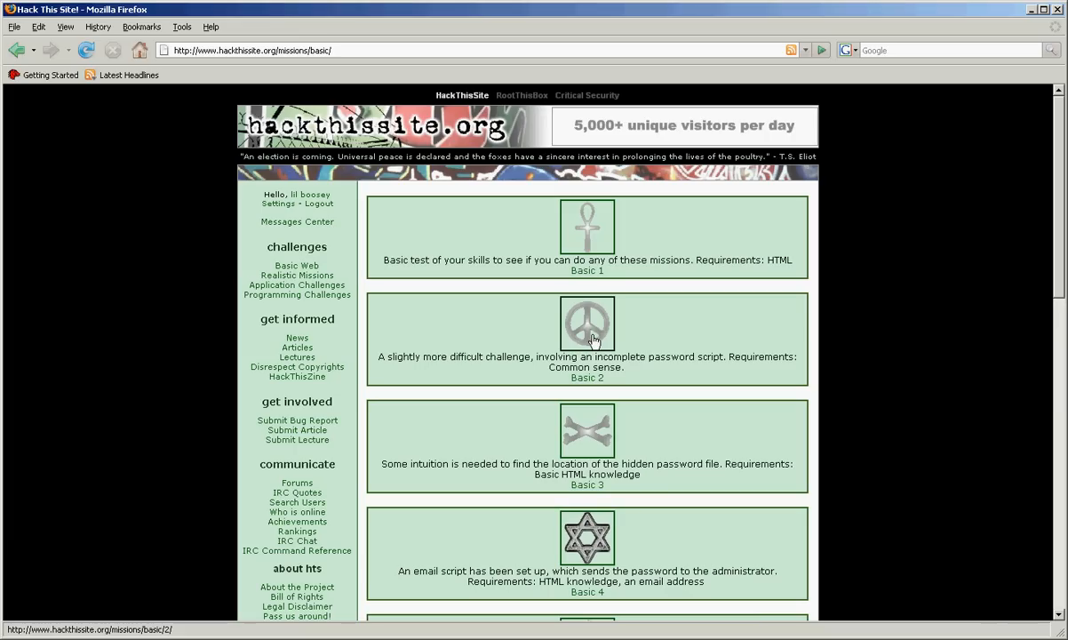
pyautogui.click(586, 324)
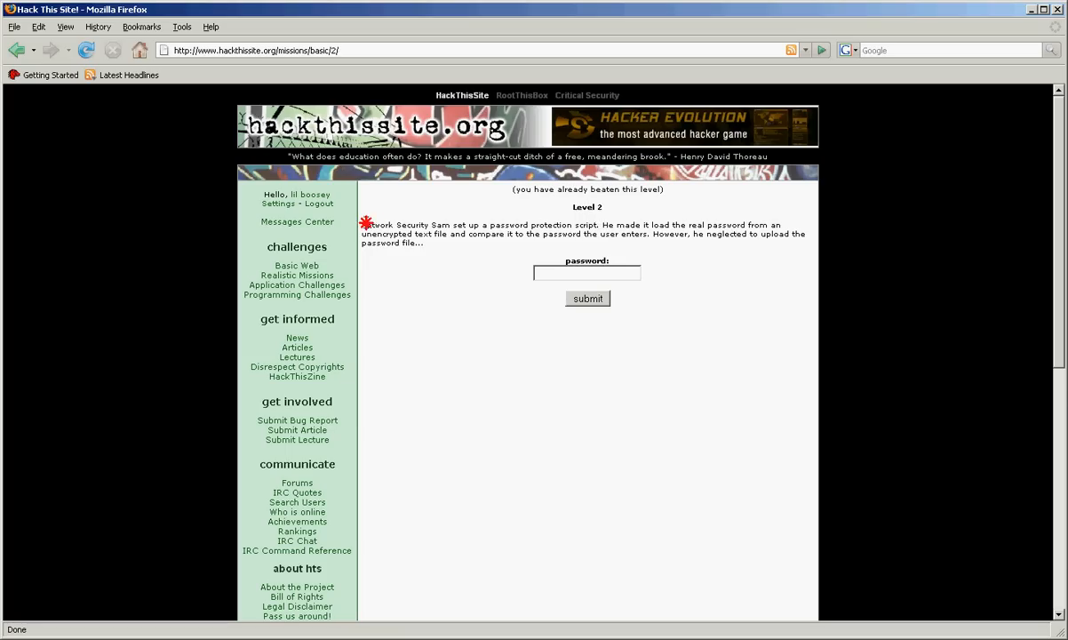
# Read the missing-password-file description and submit Basic 2 with an empty password
pyautogui.moveTo(364, 224); pyautogui.dragTo(436, 243)
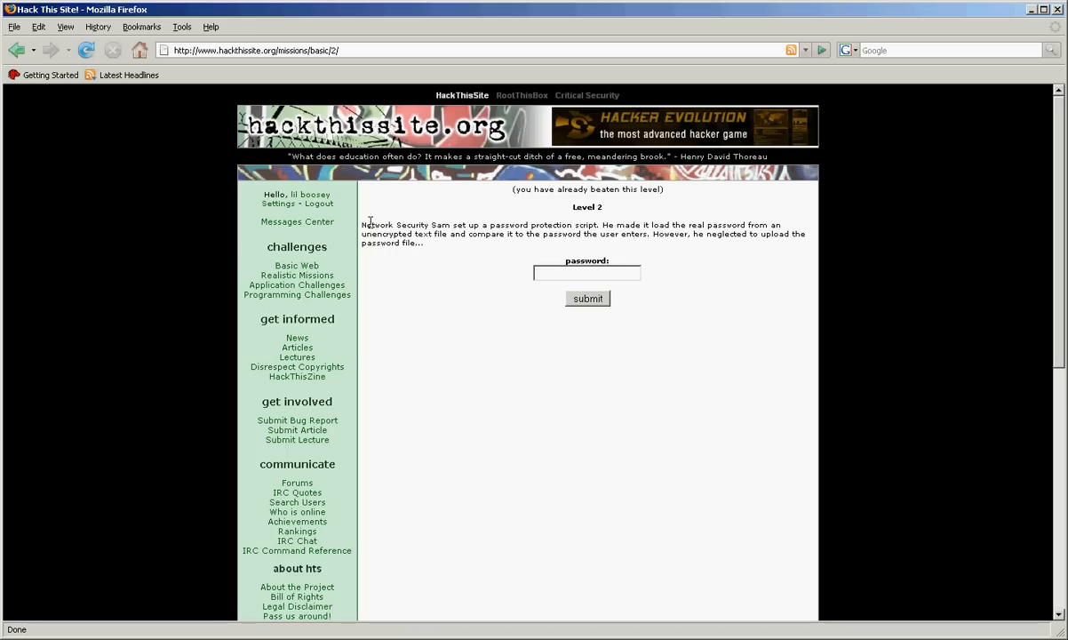
pyautogui.moveTo(450, 224)
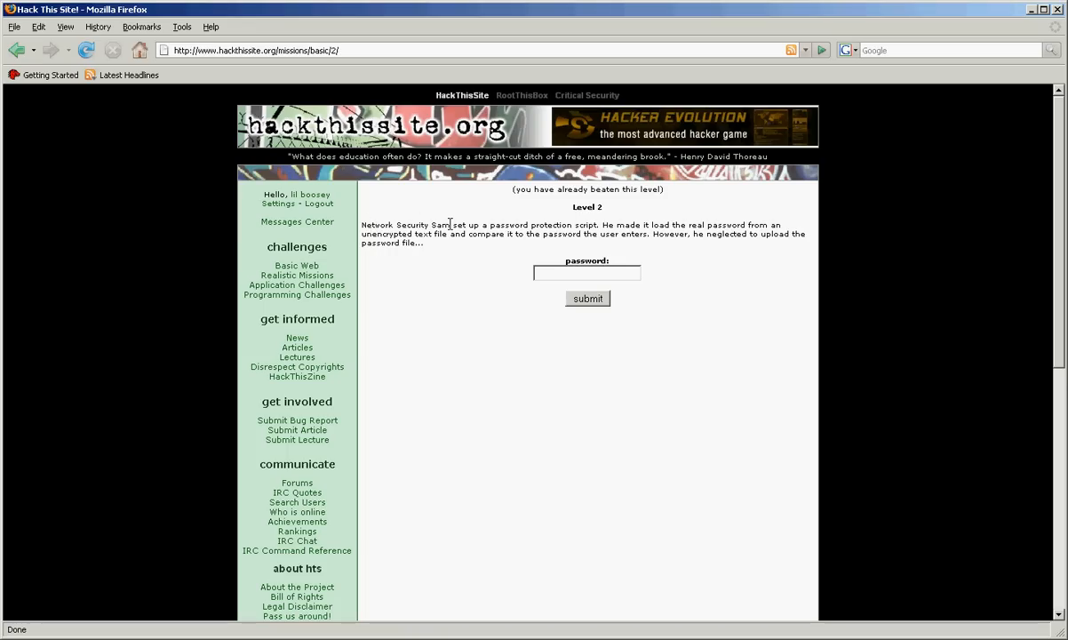
pyautogui.moveTo(514, 217)
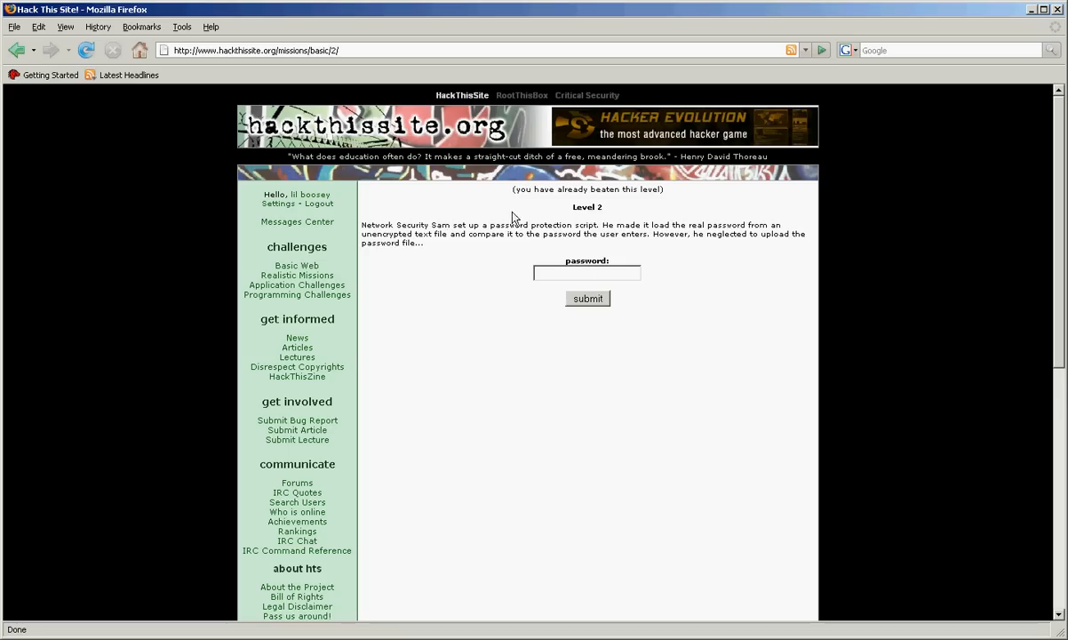
pyautogui.doubleClick(727, 234)
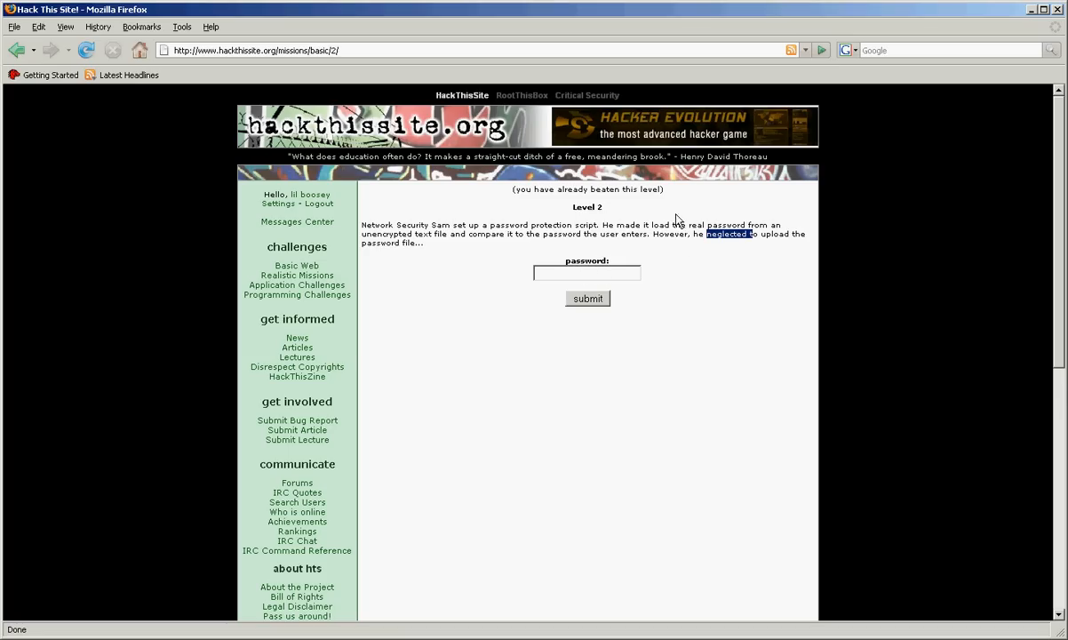
pyautogui.moveTo(704, 234); pyautogui.dragTo(789, 242)
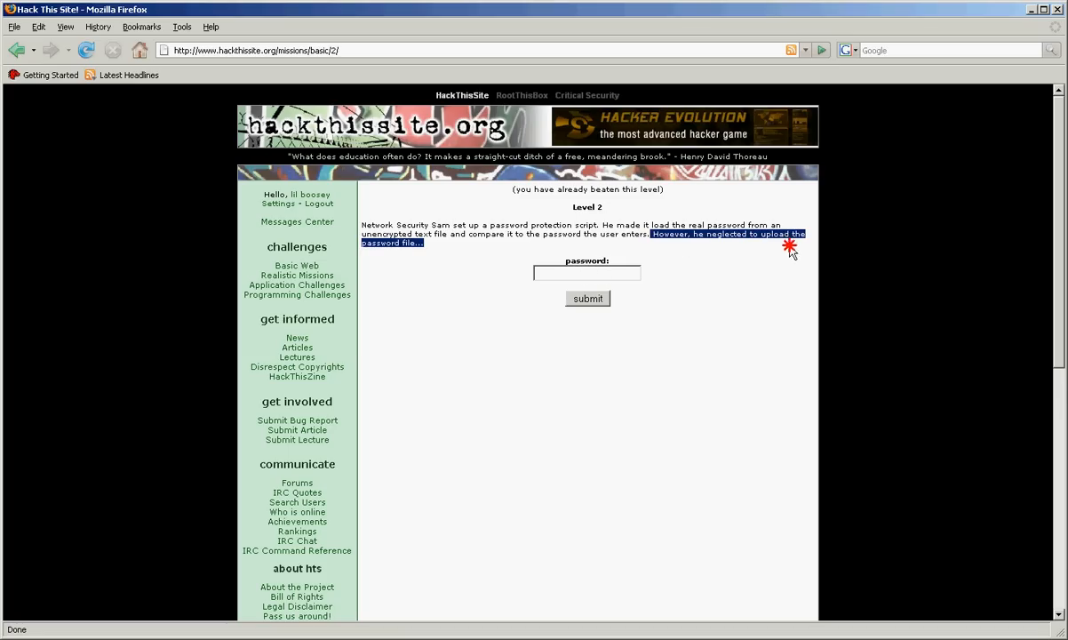
pyautogui.click(586, 273)
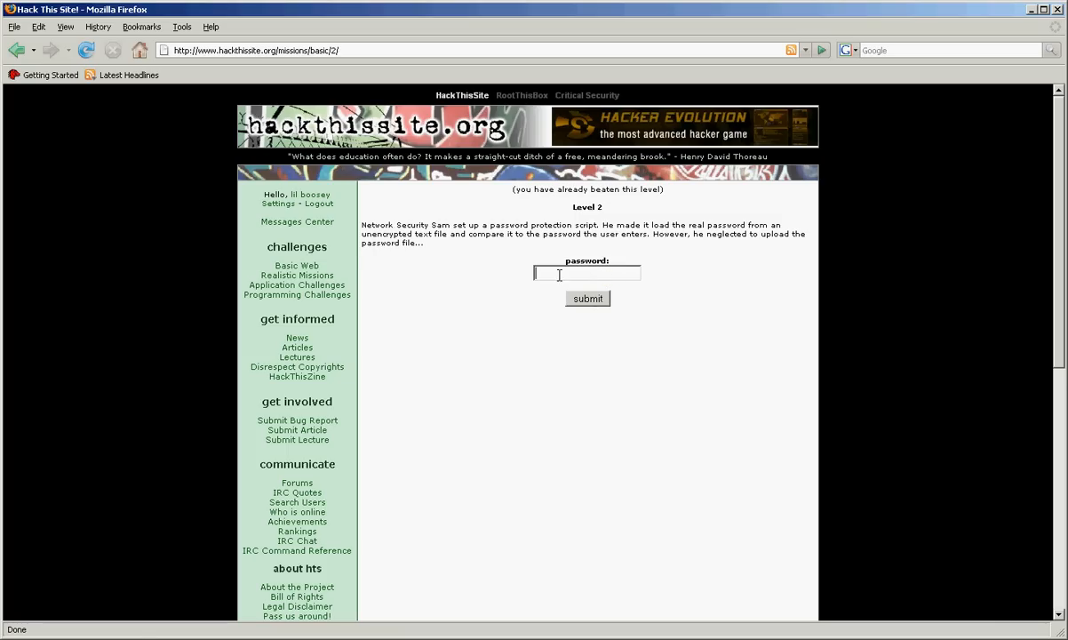
pyautogui.click(586, 298)
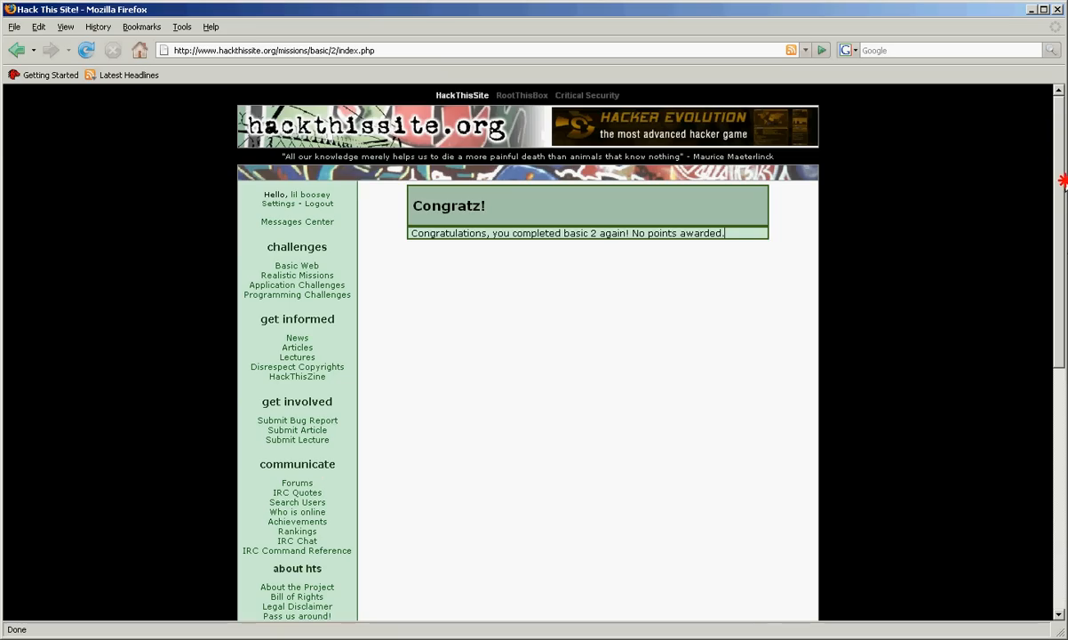
# Browse the Basic 3 mission page briefly, then go back to the Basic missions list
pyautogui.click(297, 265)
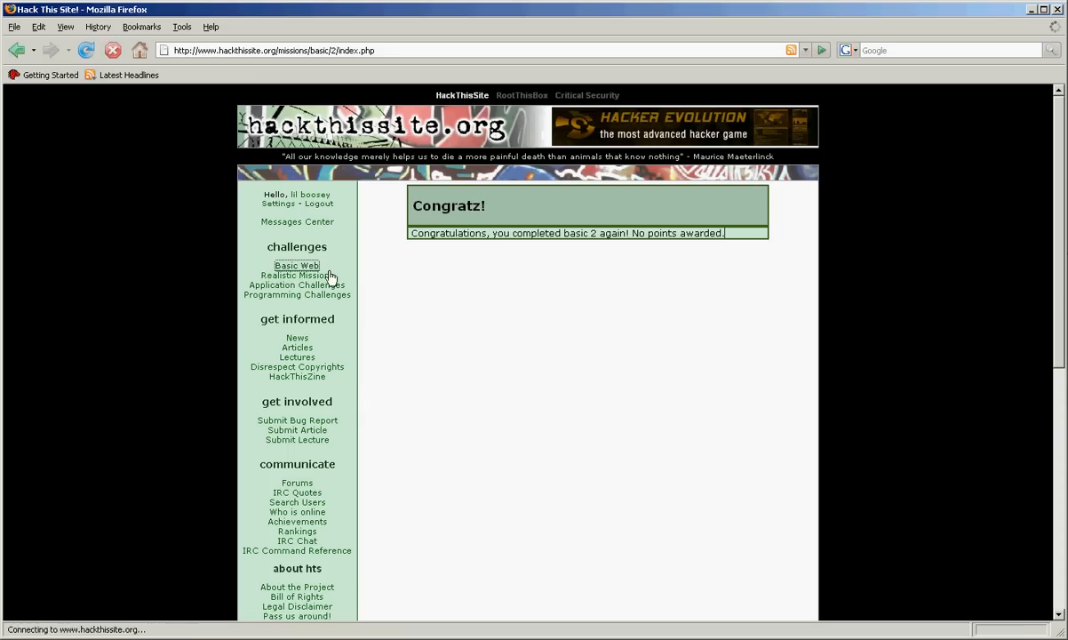
pyautogui.click(296, 265)
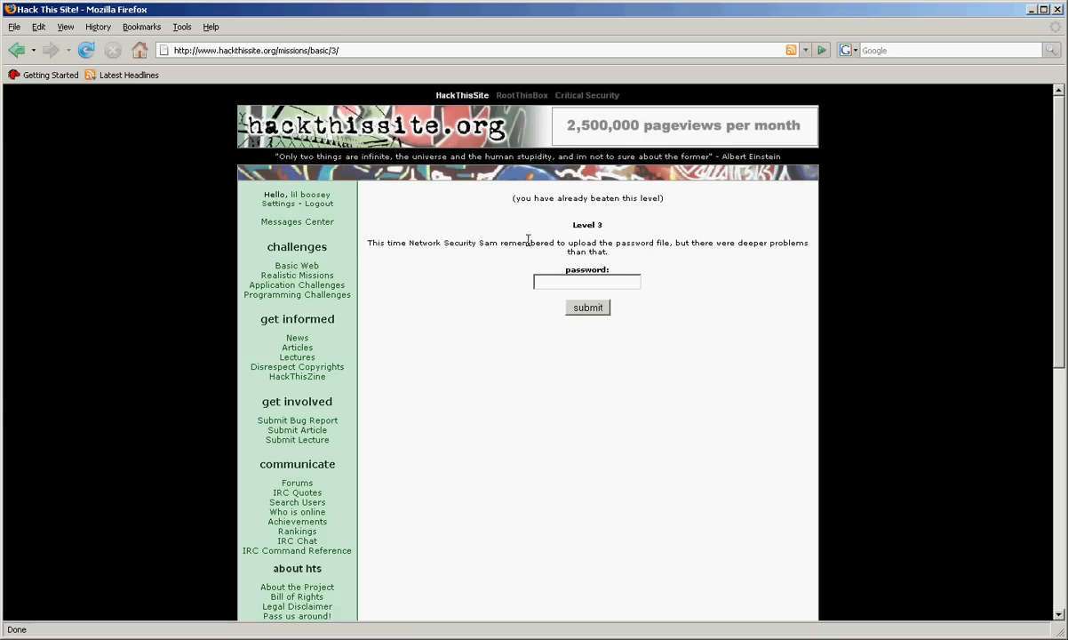
pyautogui.moveTo(367, 242)
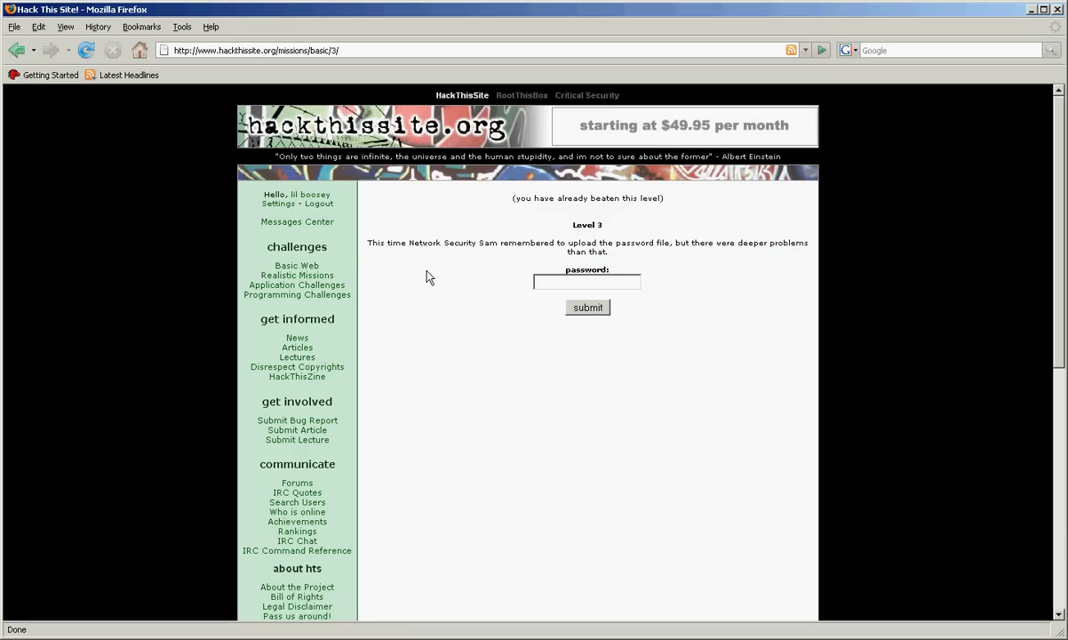
pyautogui.moveTo(435, 298)
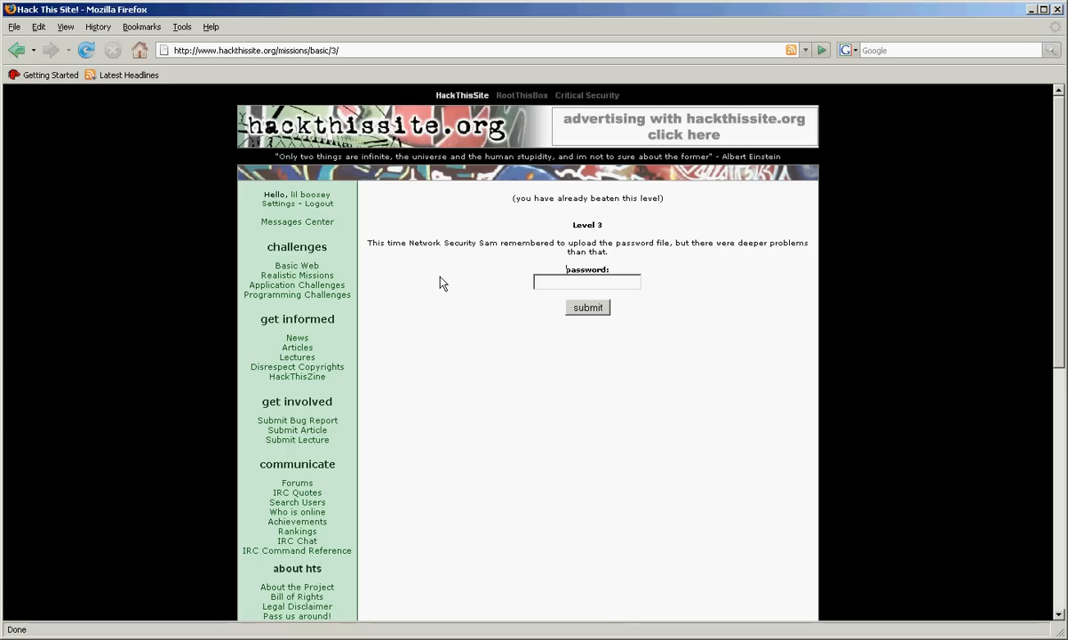
pyautogui.rightClick(445, 281)
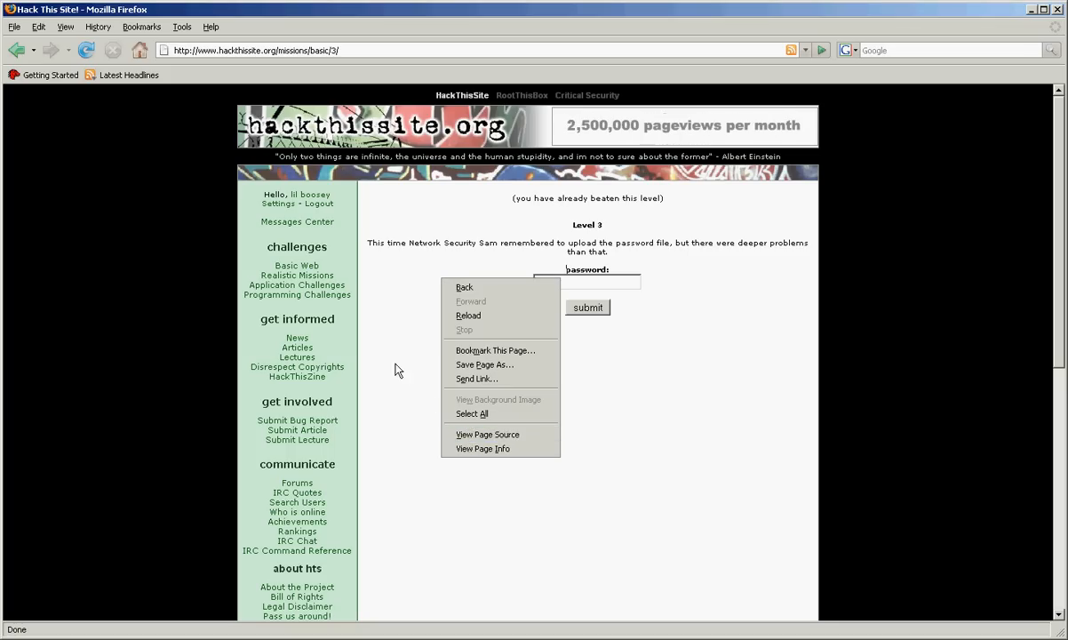
pyautogui.click(398, 327)
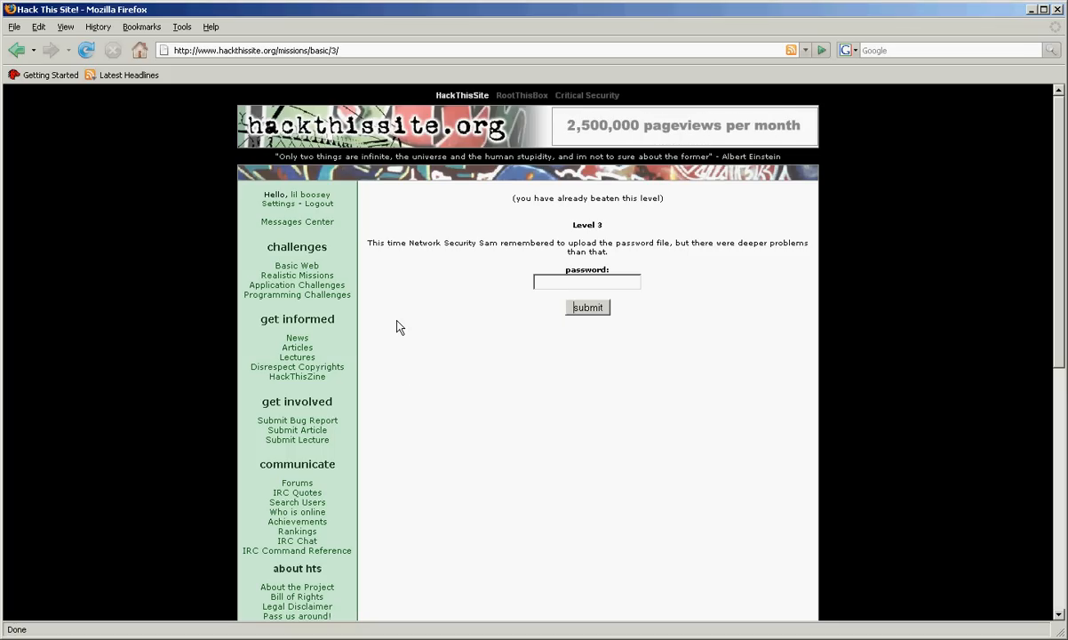
pyautogui.moveTo(296, 267)
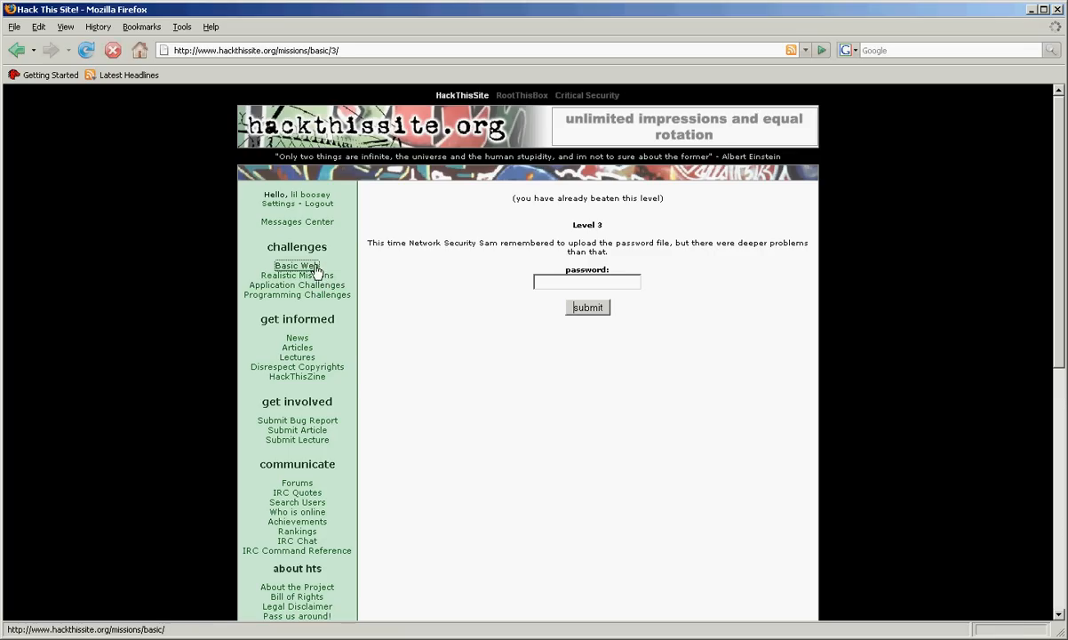
pyautogui.click(295, 264)
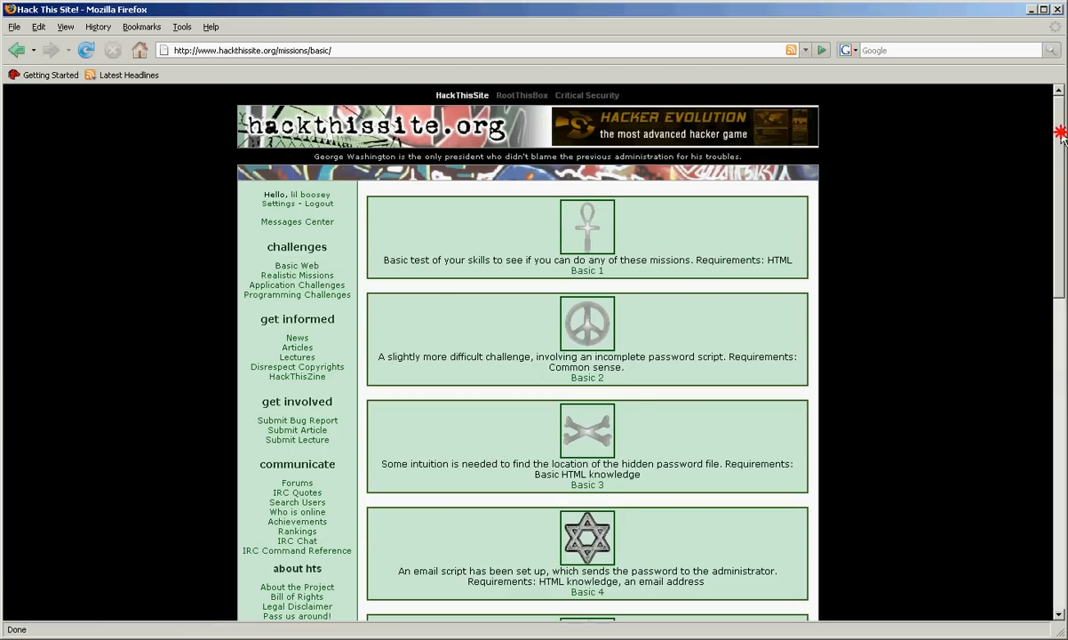
# Run Basic 7's calendar script, which returns a plain August 2007 calendar, then return to the mission page
pyautogui.scroll(-3)
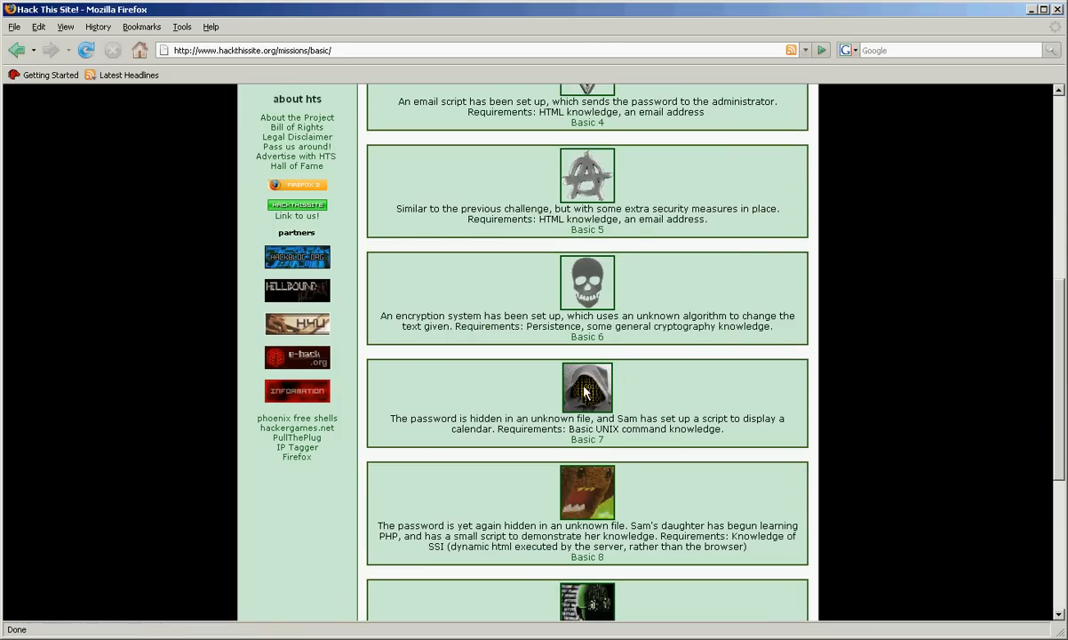
pyautogui.click(586, 388)
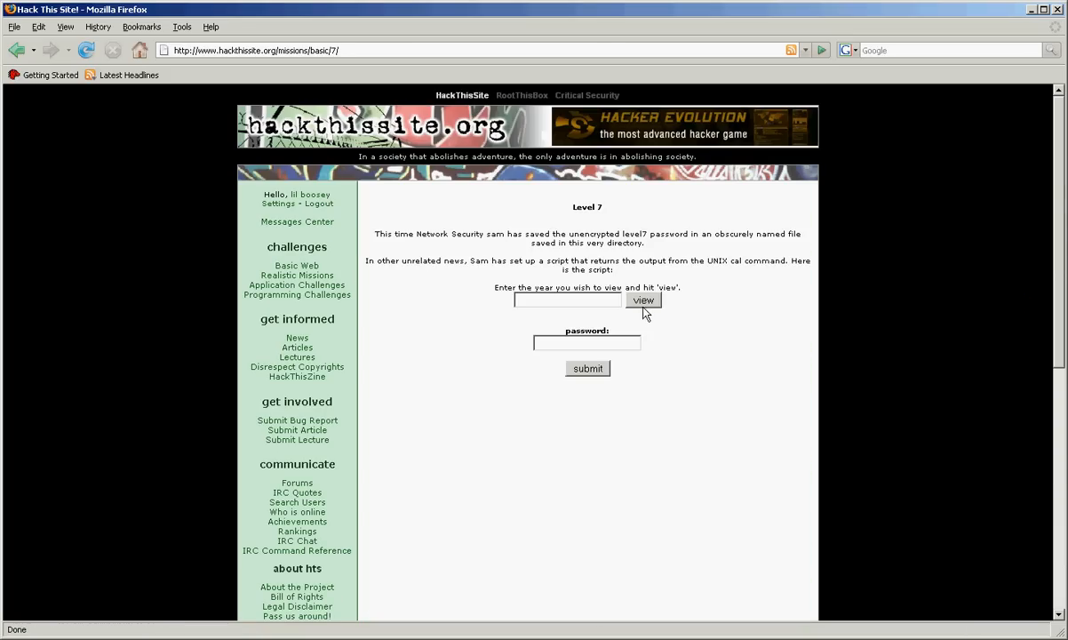
pyautogui.click(567, 298)
pyautogui.write('; LS')
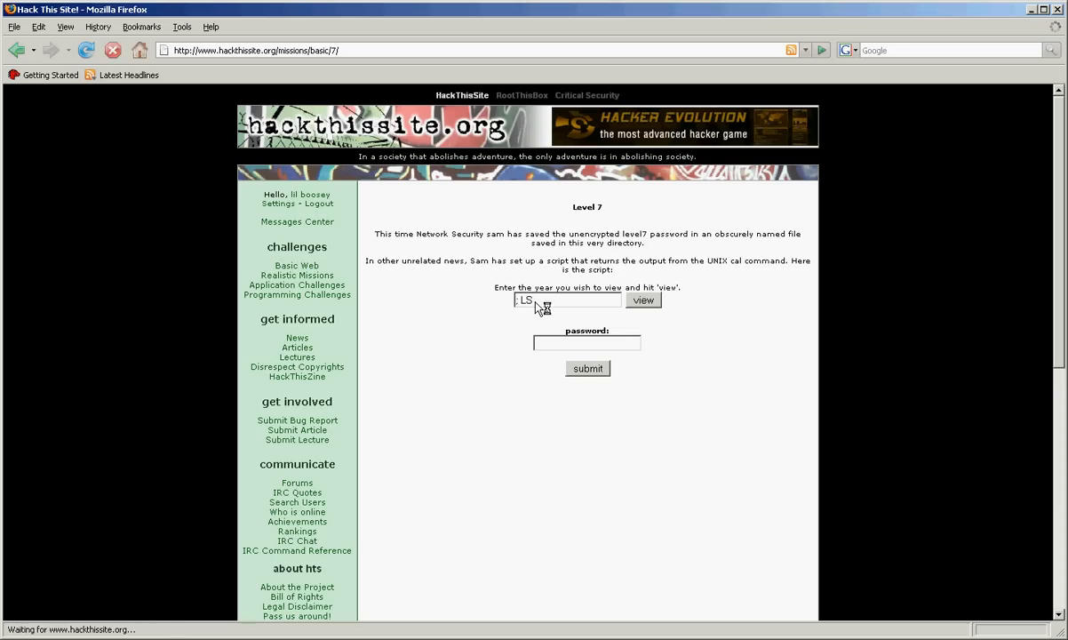
pyautogui.click(643, 299)
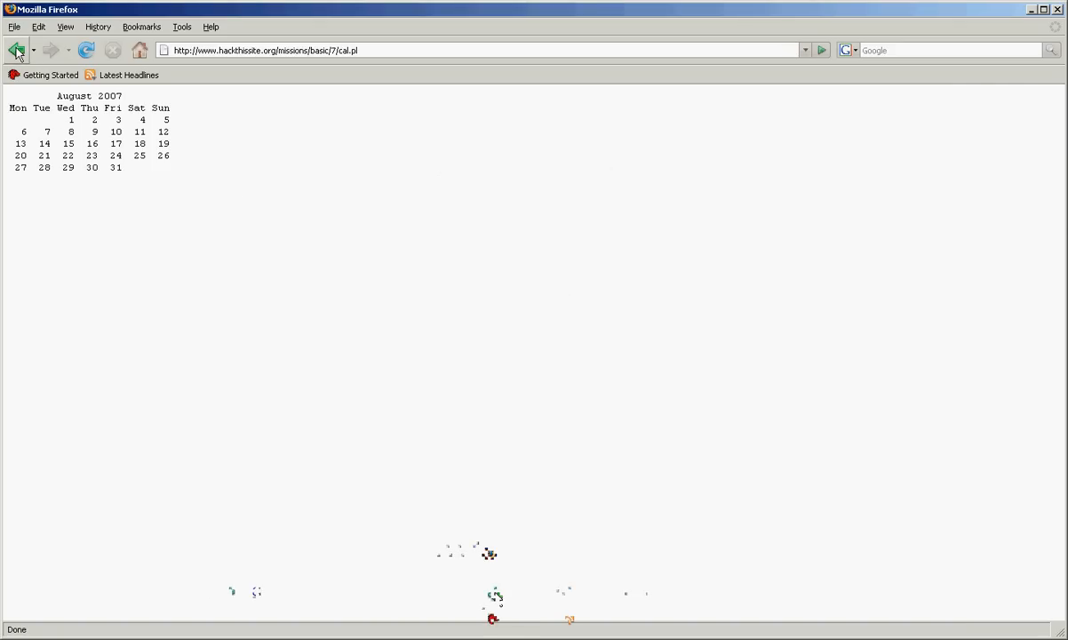
pyautogui.click(16, 50)
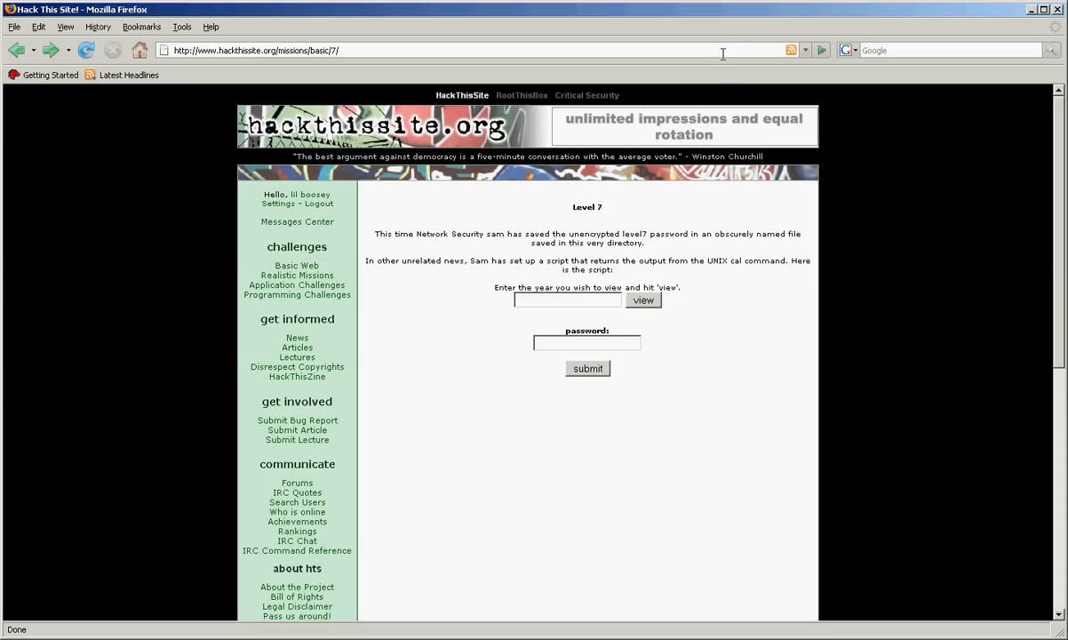
pyautogui.moveTo(725, 64)
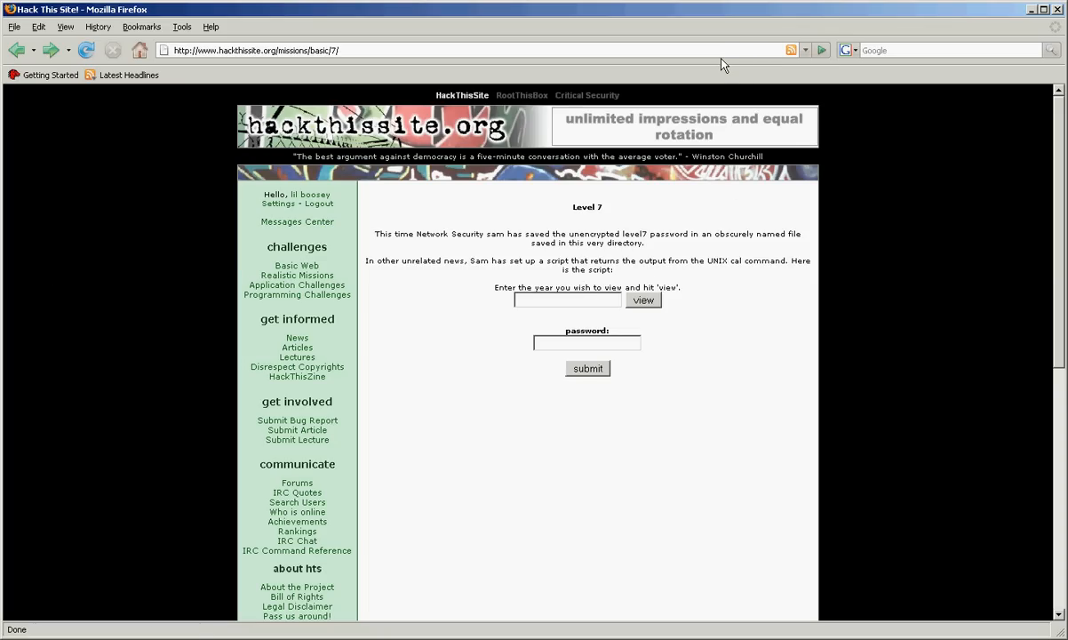